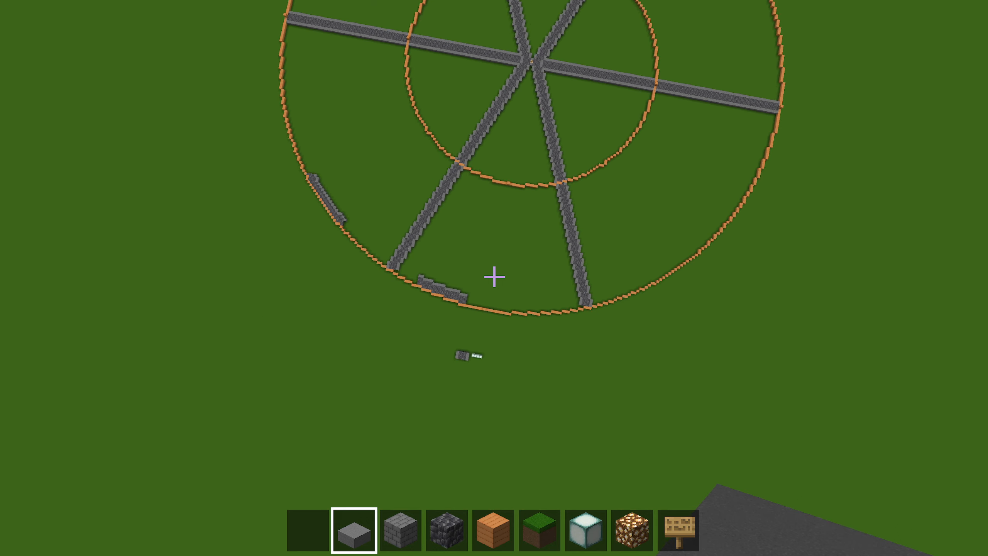
mouse_move(494, 277)
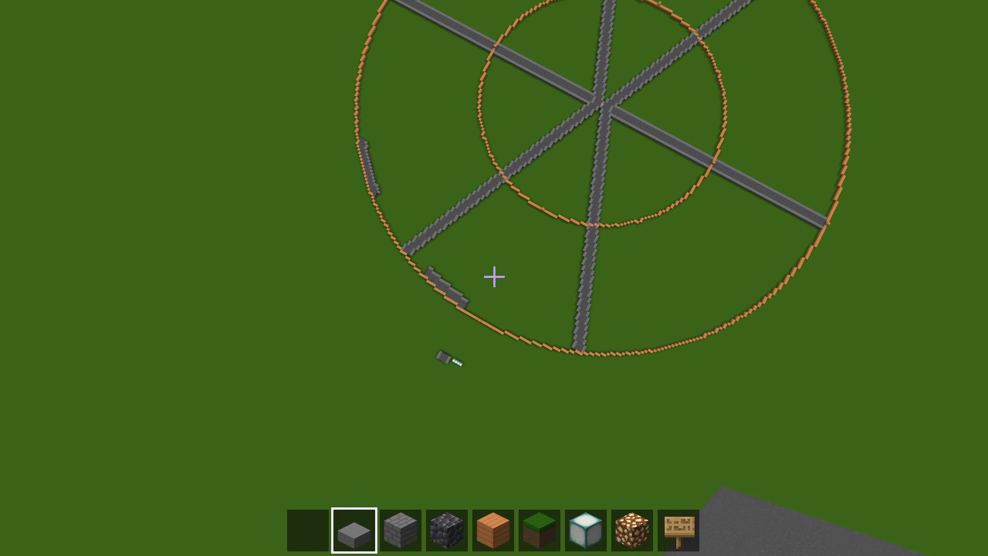
mouse_move(494, 277)
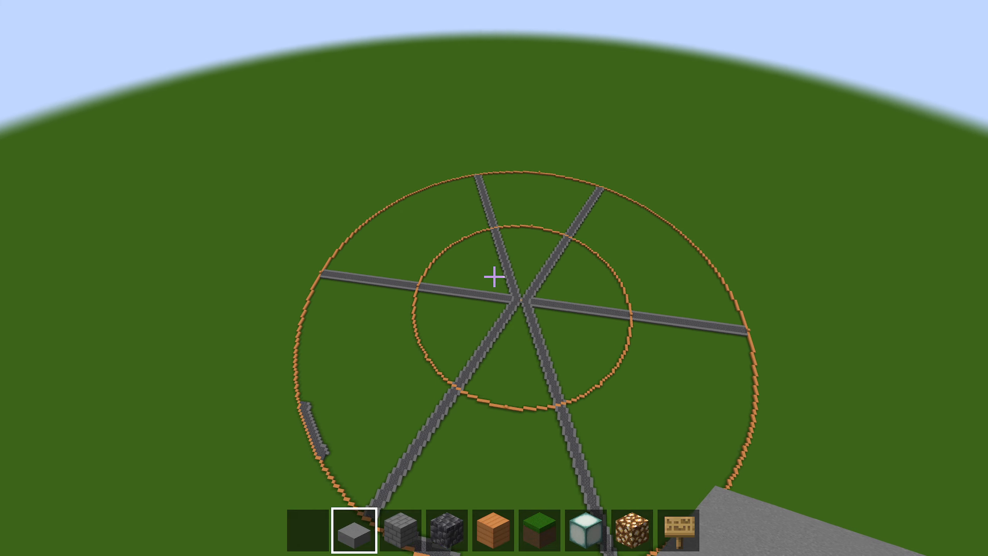
mouse_move(494, 278)
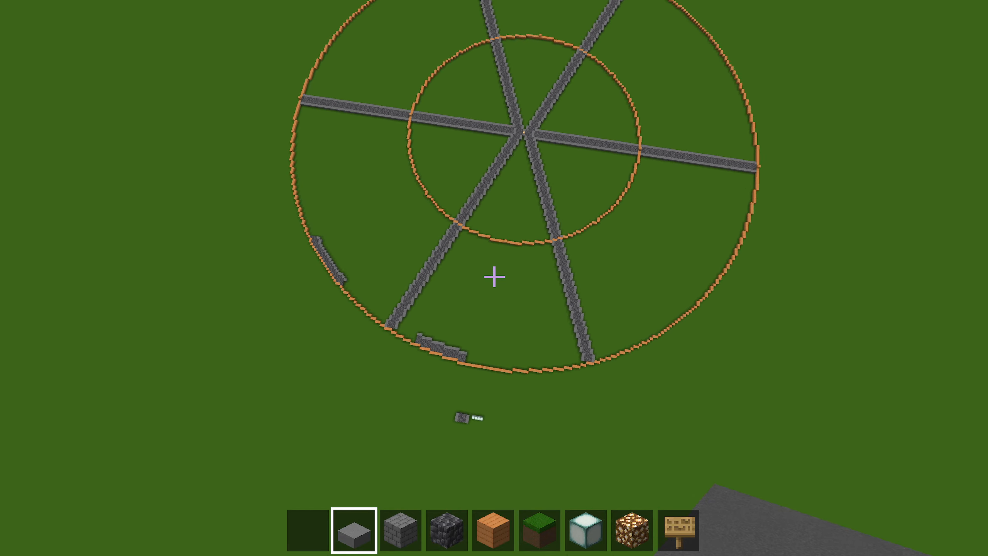
mouse_move(494, 277)
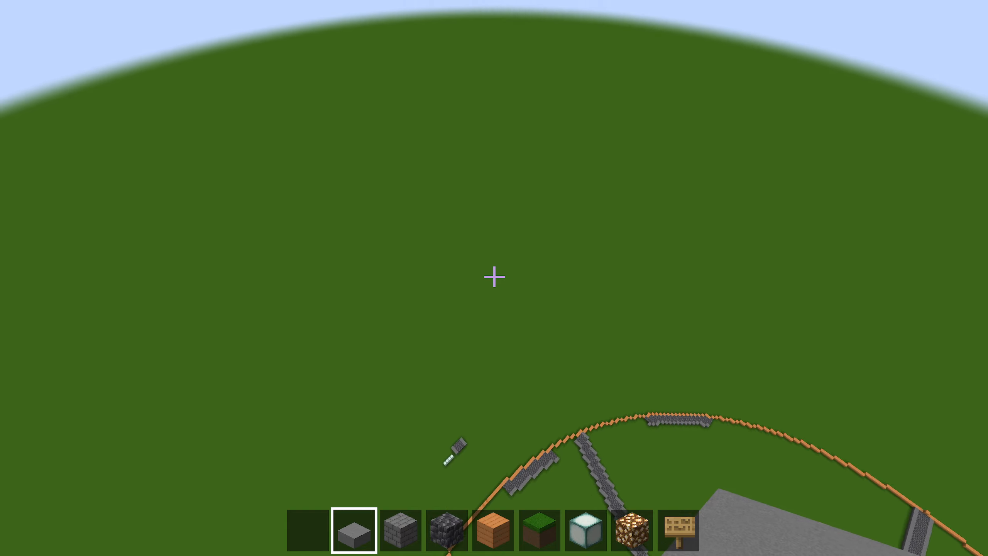
mouse_move(494, 277)
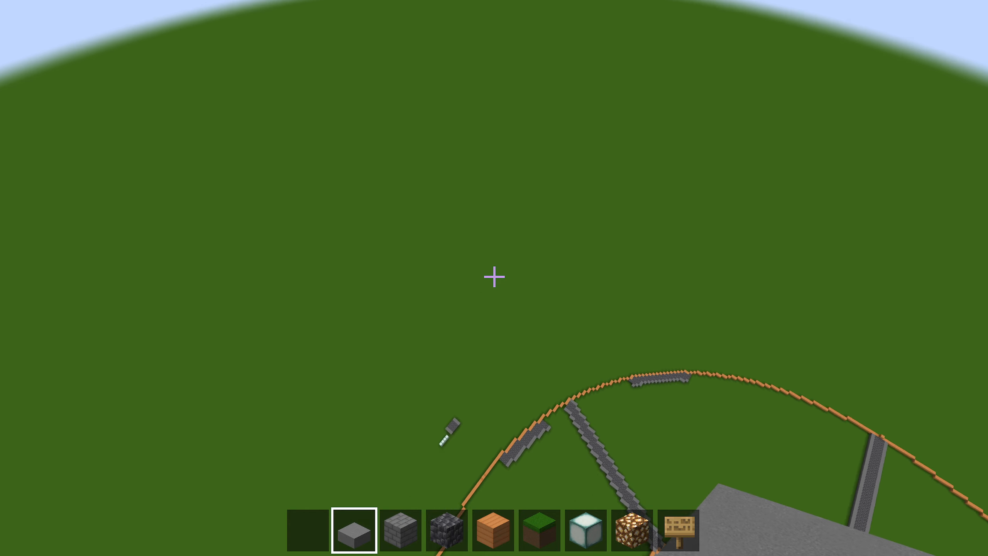
mouse_move(494, 277)
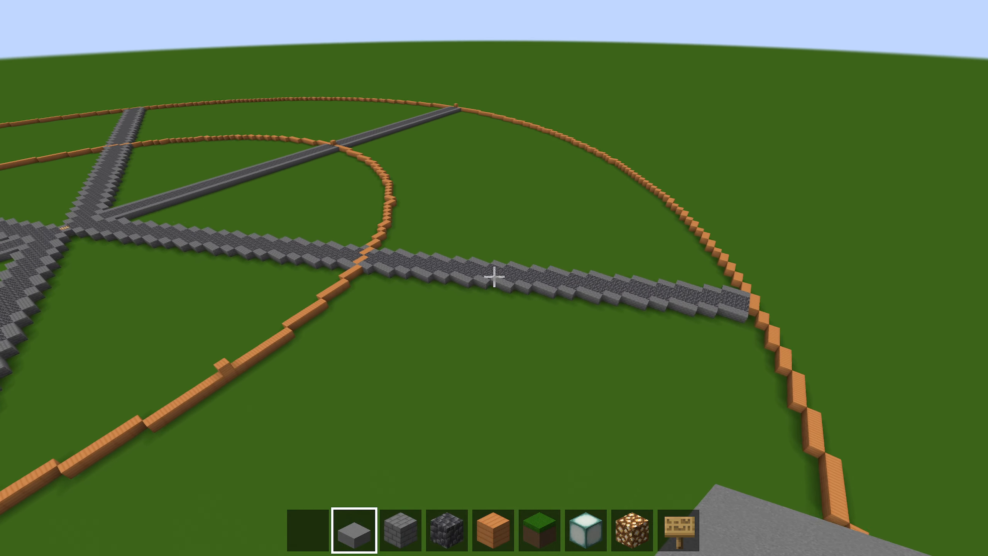
mouse_move(494, 277)
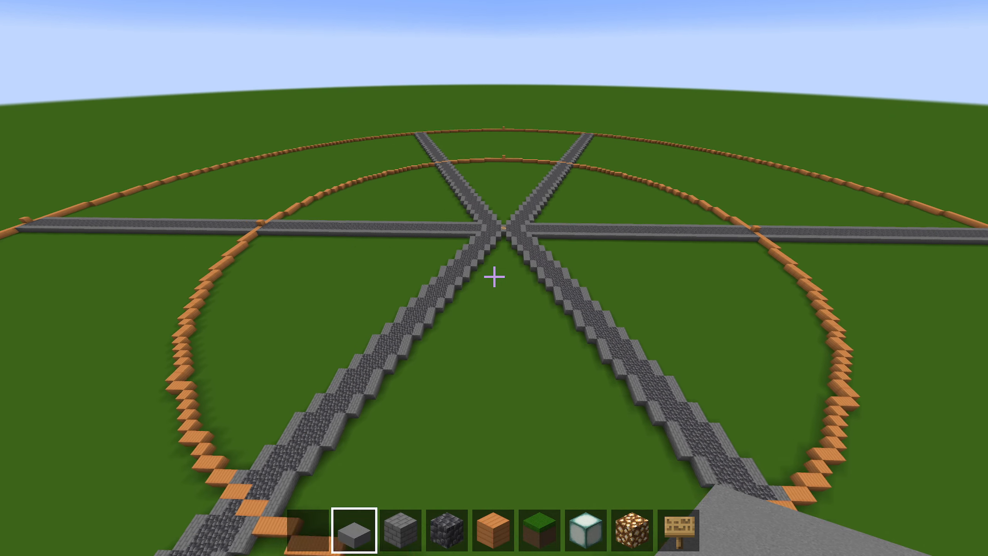